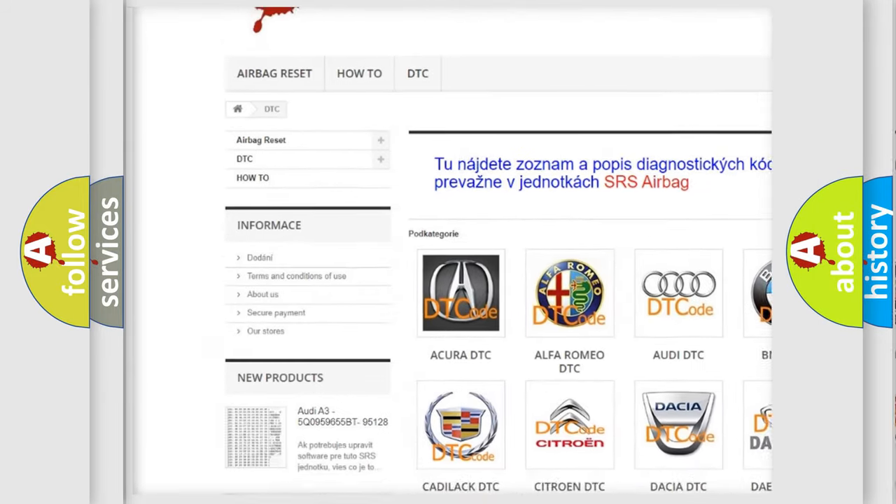
{"action": "scroll", "scroll_direction": "down", "scroll_amount": 3}
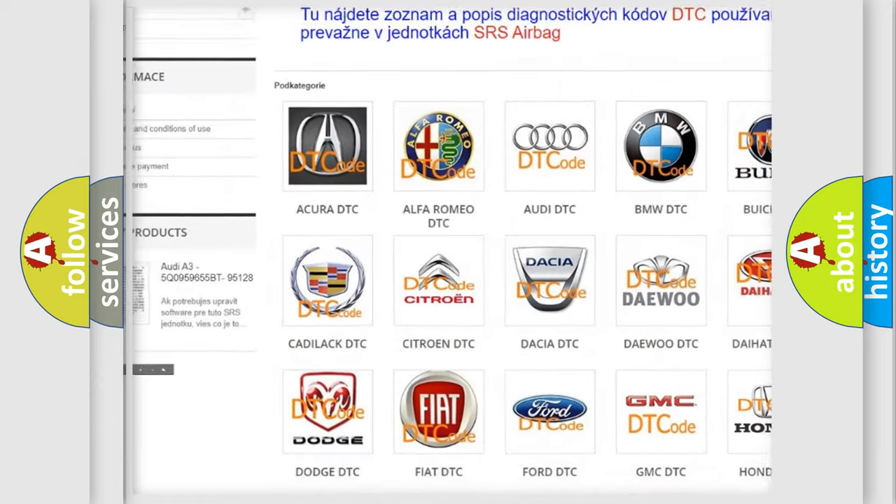